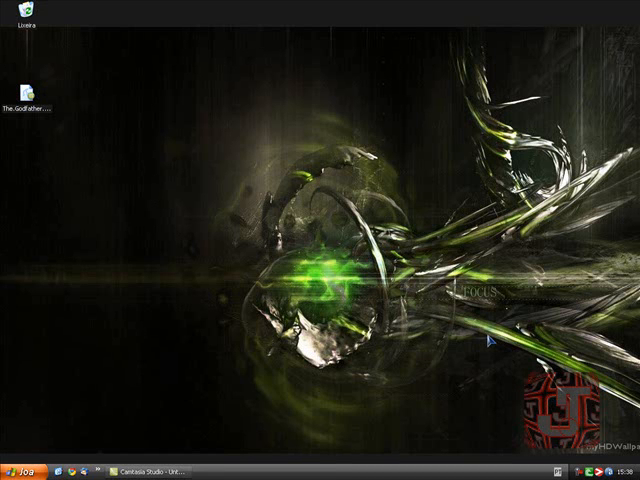
pyautogui.moveTo(276, 256)
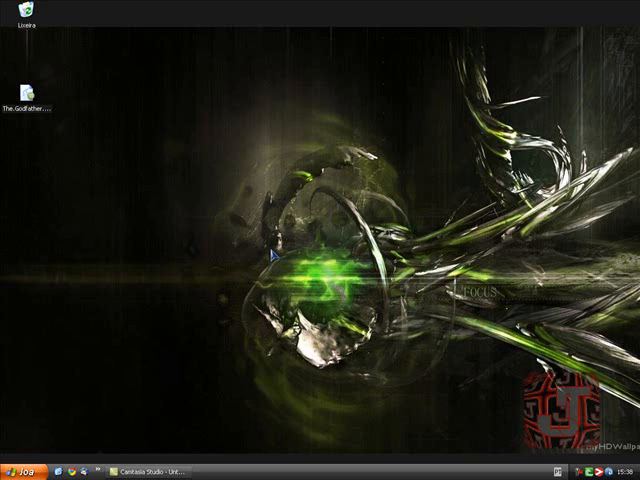
pyautogui.moveTo(170, 184)
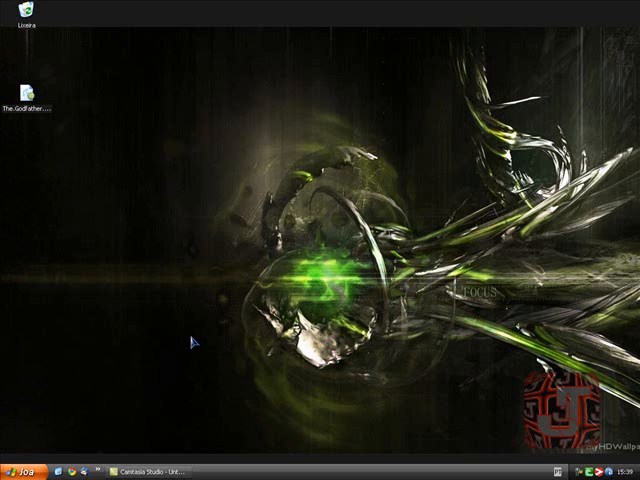
pyautogui.moveTo(170, 298)
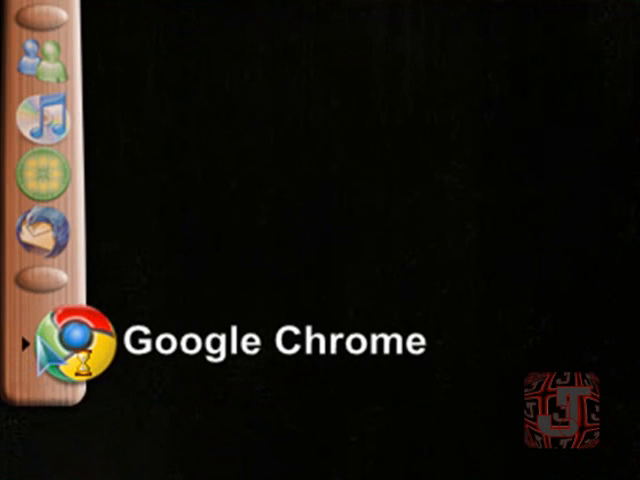
pyautogui.click(64, 344)
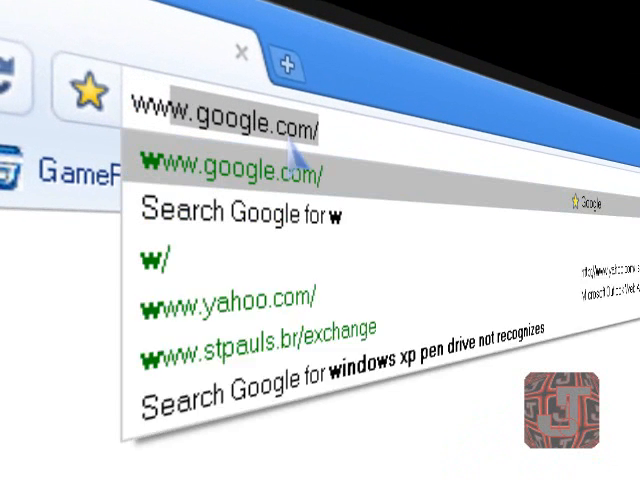
pyautogui.write('www.ps3-themes.com/')
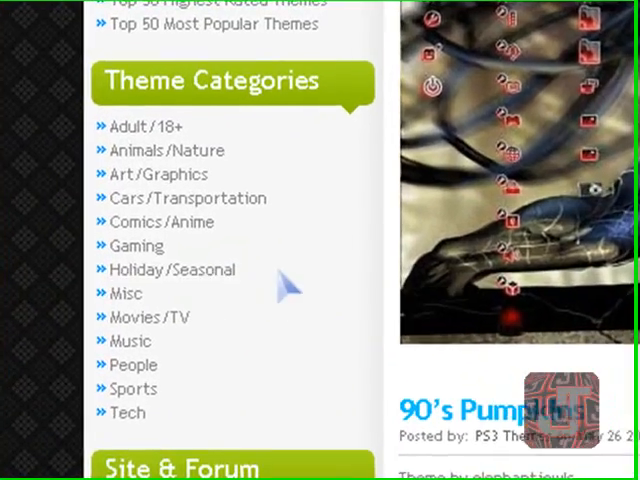
pyautogui.moveTo(152, 320)
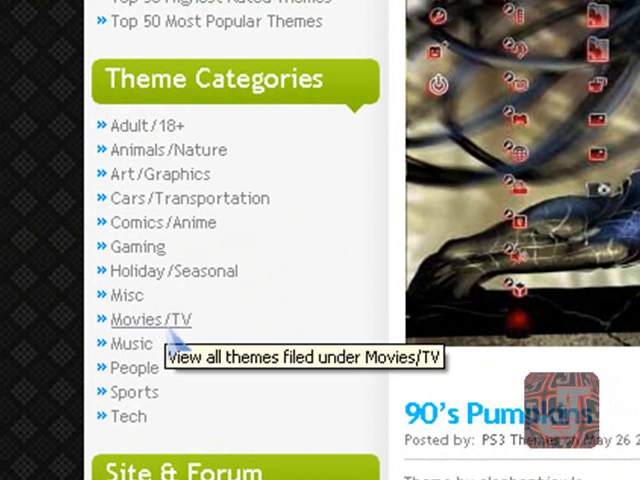
pyautogui.moveTo(190, 224)
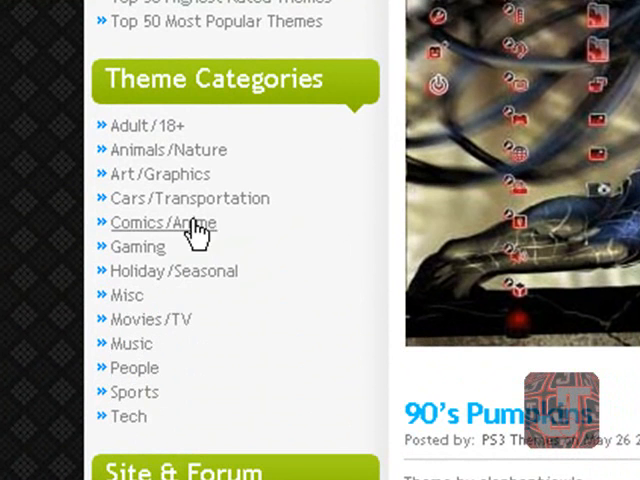
pyautogui.moveTo(164, 272)
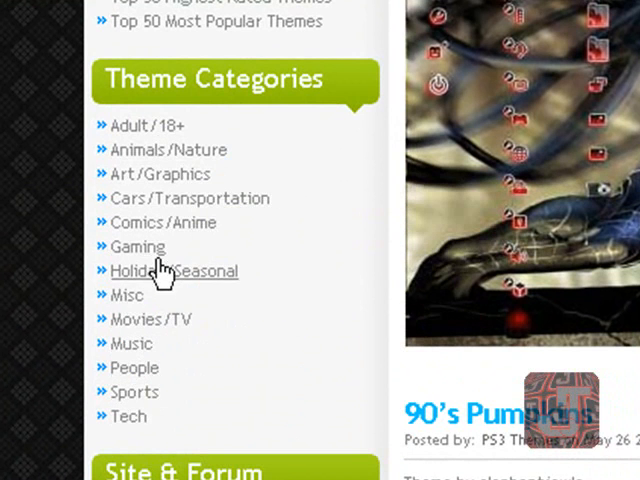
pyautogui.moveTo(138, 246)
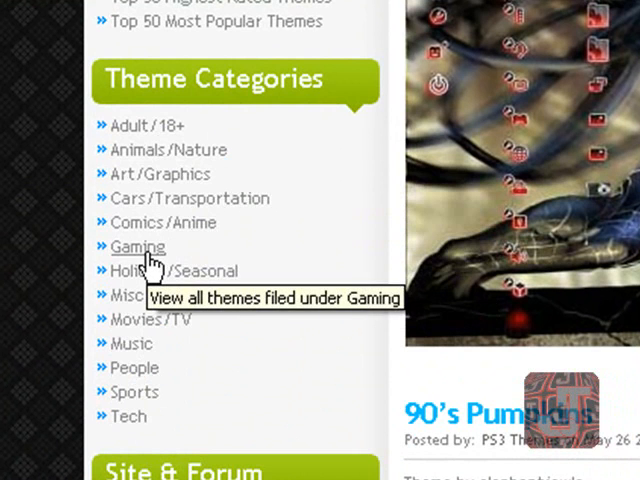
# Show the Gaming category from the Theme Categories sidebar.
pyautogui.click(138, 246)
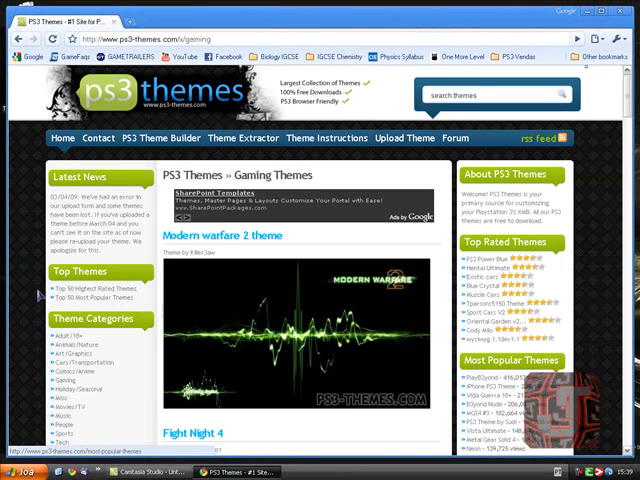
pyautogui.scroll(-3)
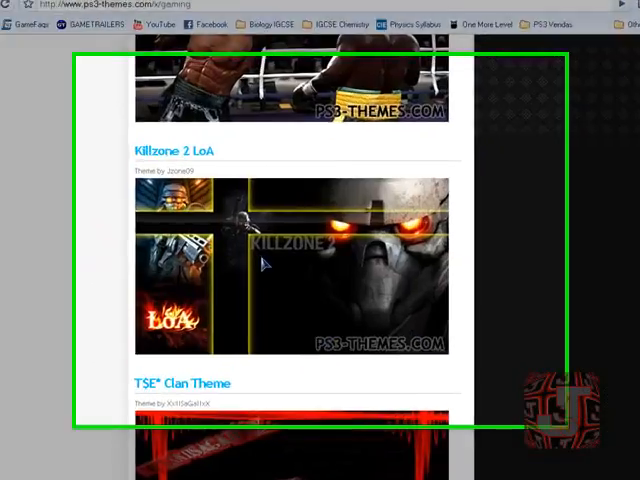
pyautogui.scroll(-3)
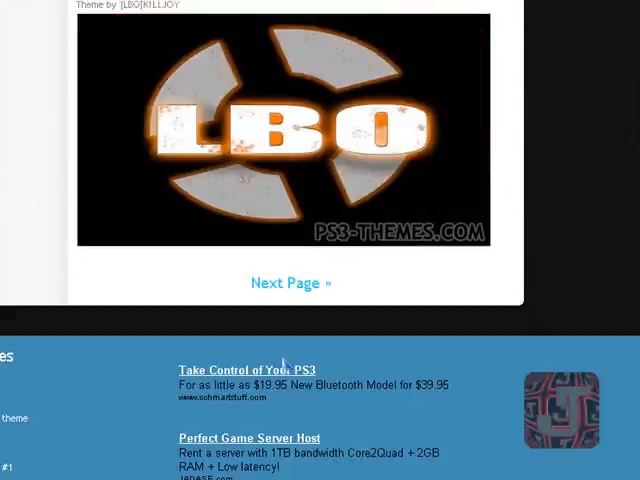
pyautogui.scroll(-3)
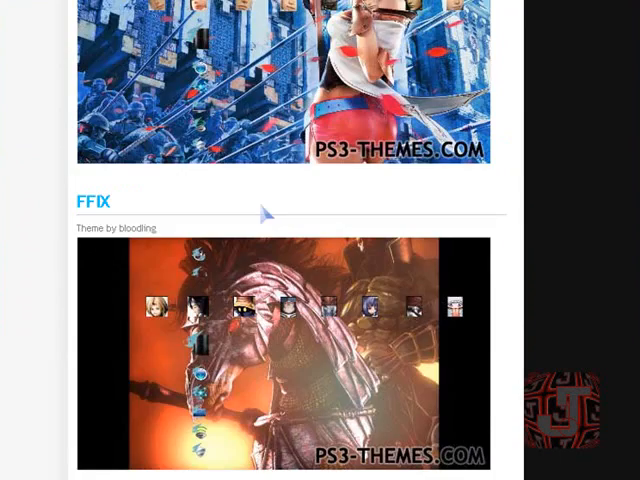
pyautogui.scroll(-3)
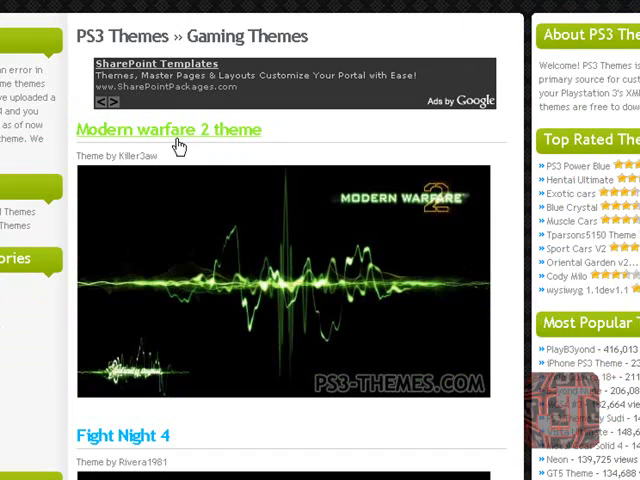
pyautogui.moveTo(180, 136)
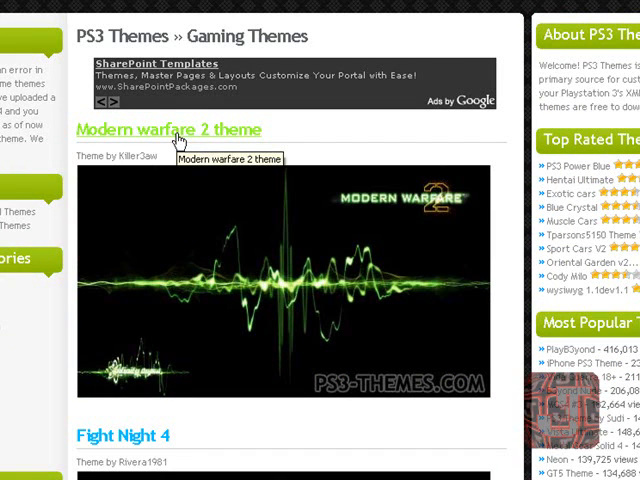
# Go to the Modern warfare 2 theme page and start its download via 'Download Here'.
pyautogui.click(180, 128)
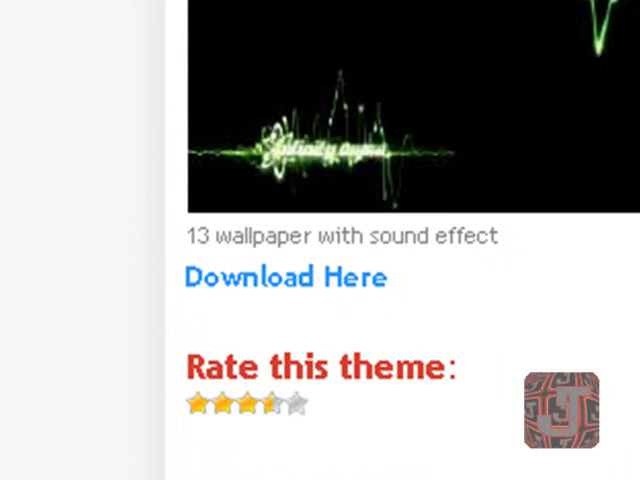
pyautogui.click(284, 276)
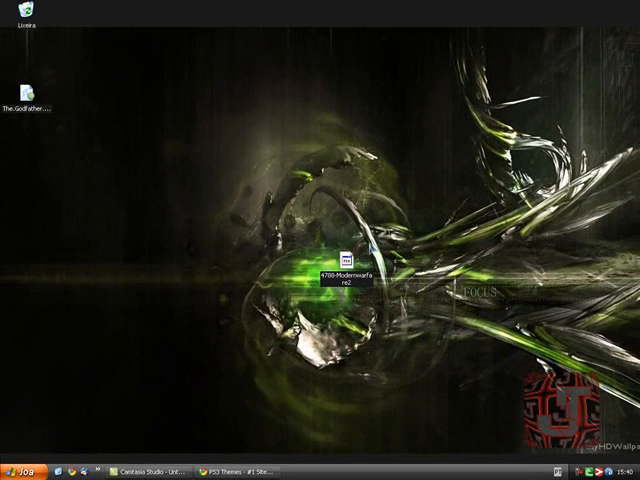
pyautogui.moveTo(370, 248)
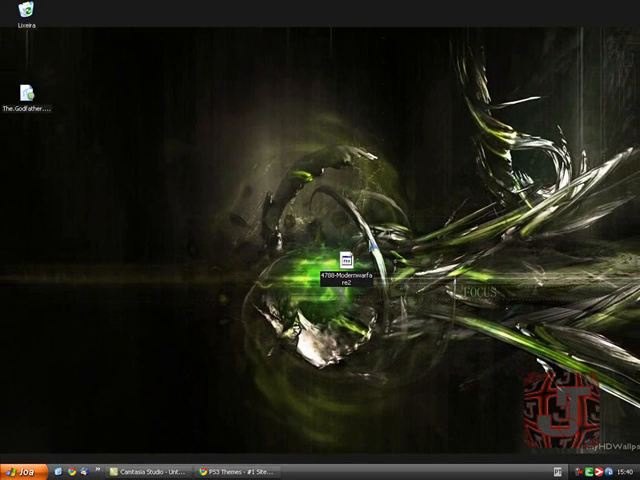